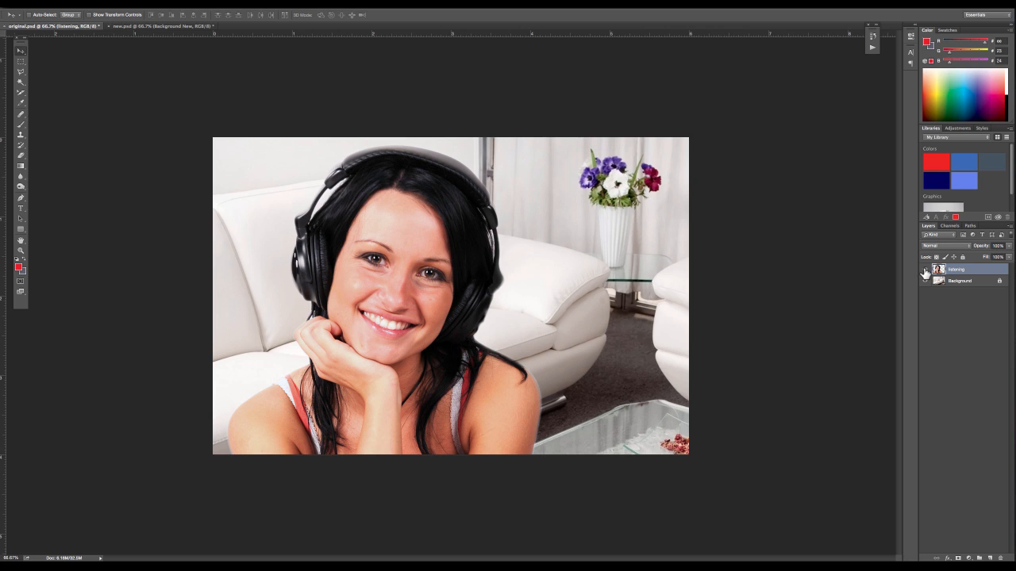
- Toggle the girl layer's visibility off and on to check the background in original.psd
left_click(923, 270)
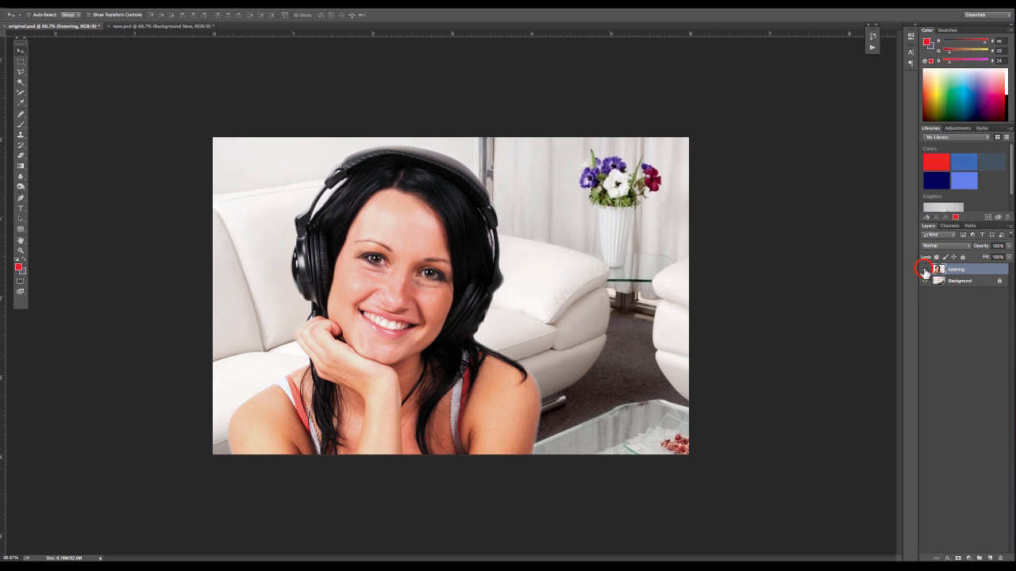
left_click(927, 270)
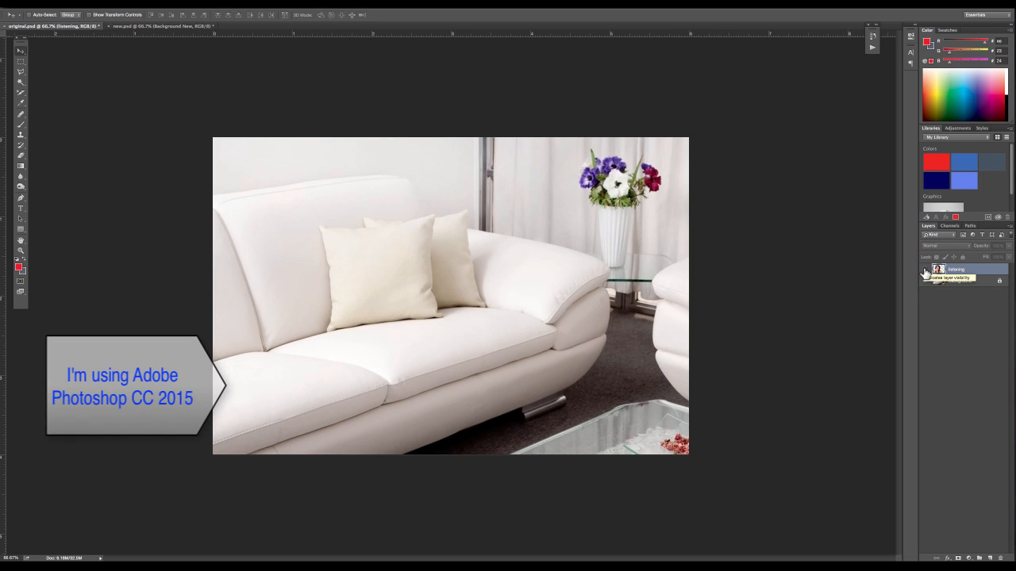
left_click(927, 270)
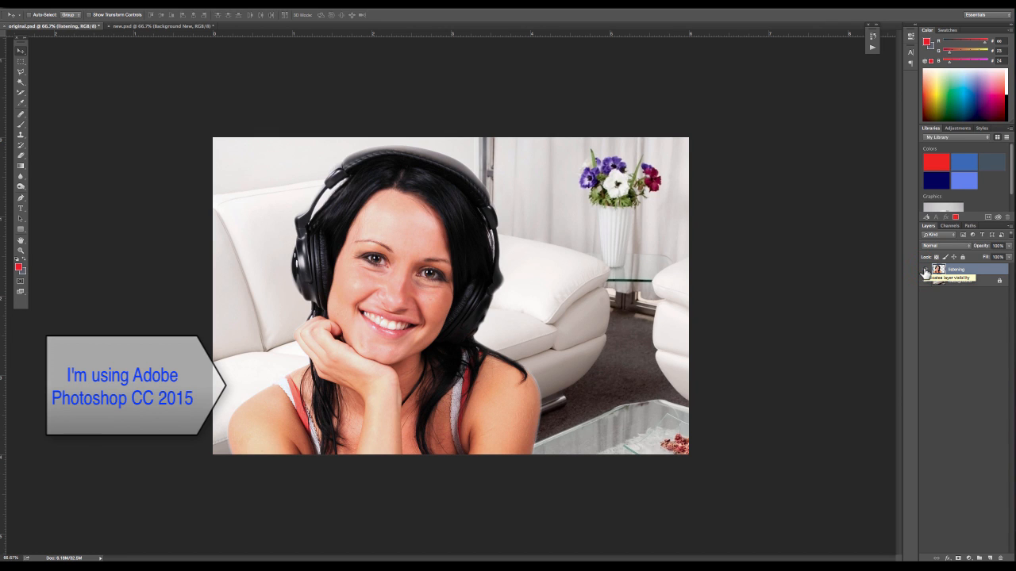
left_click(925, 270)
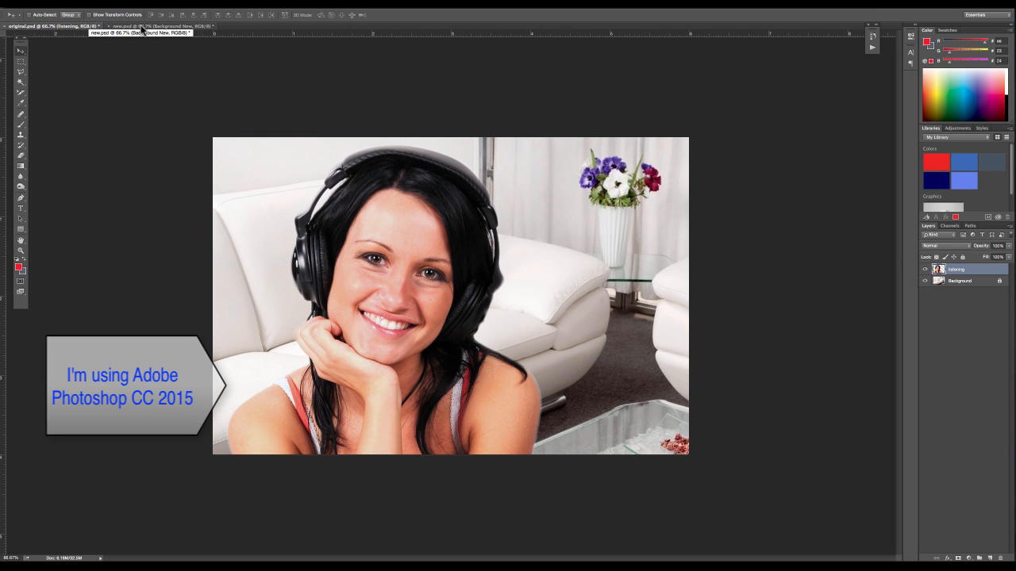
- Switch between the new.psd and original.psd documents to compare them
left_click(162, 26)
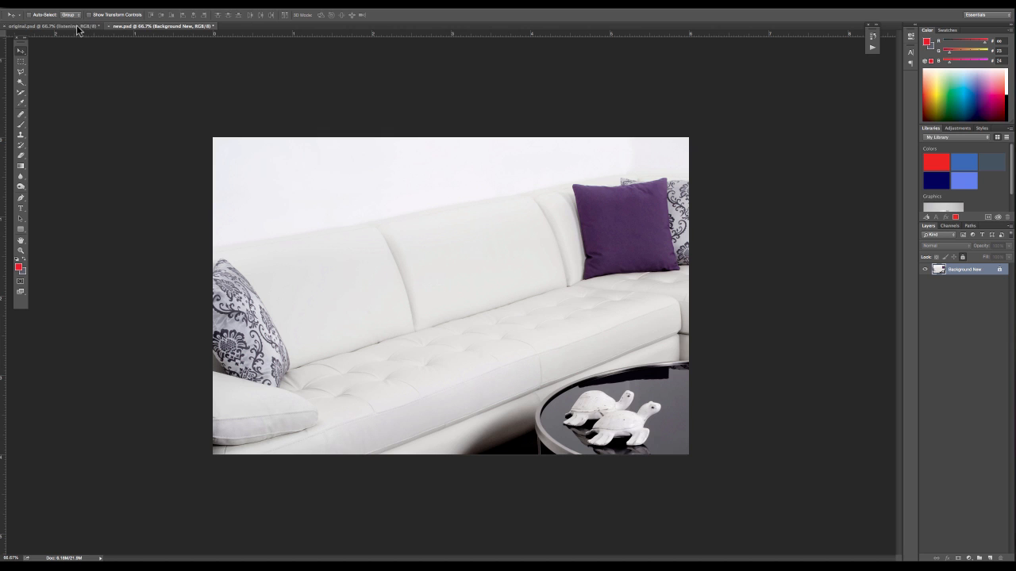
left_click(71, 26)
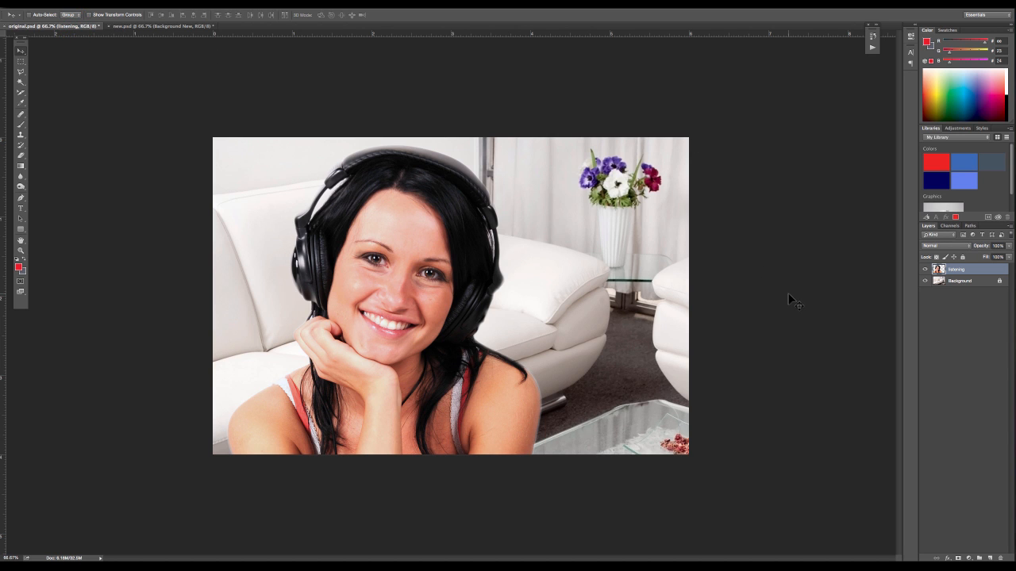
mouse_move(912, 324)
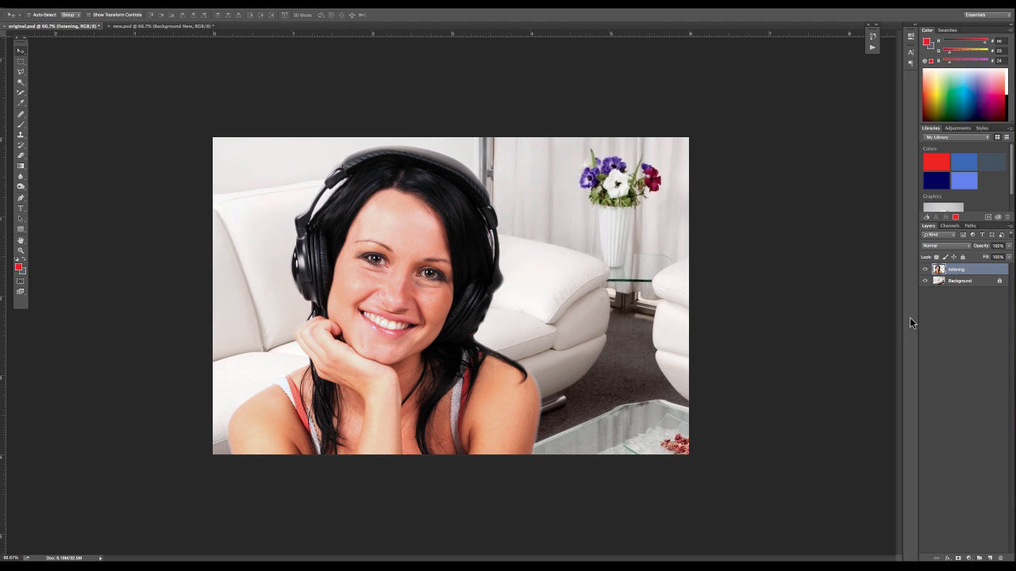
mouse_move(880, 312)
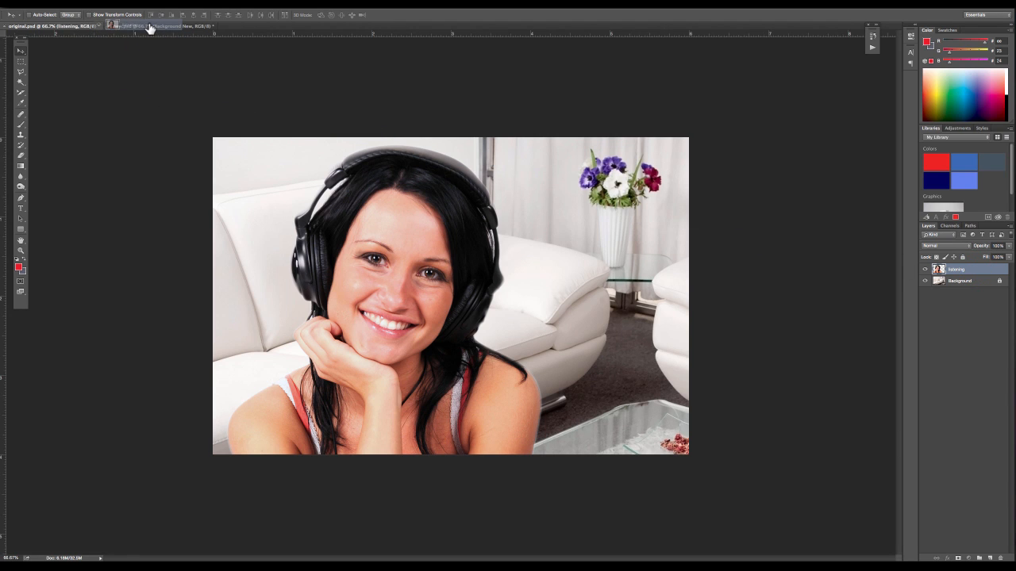
left_click(127, 26)
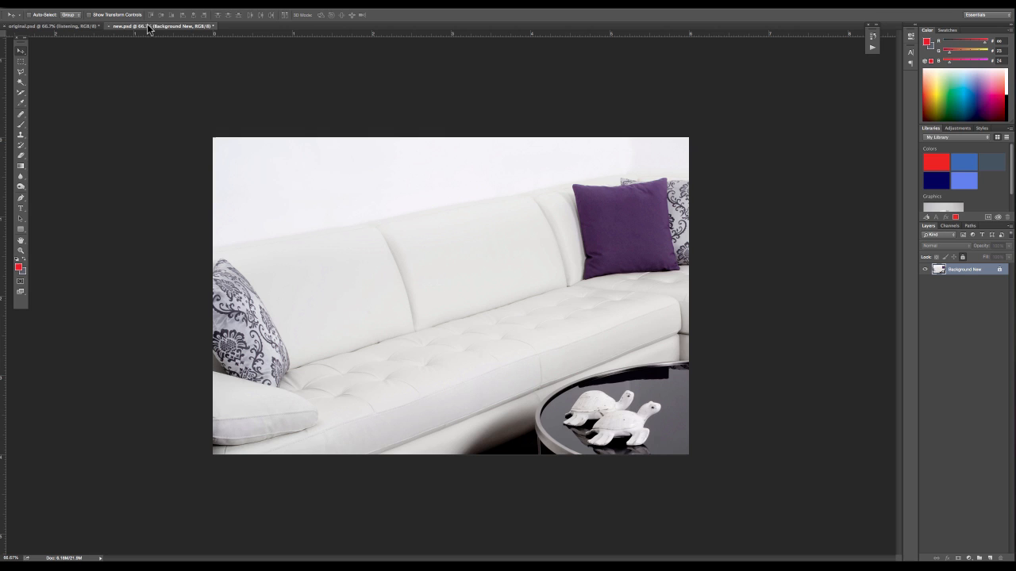
mouse_move(268, 72)
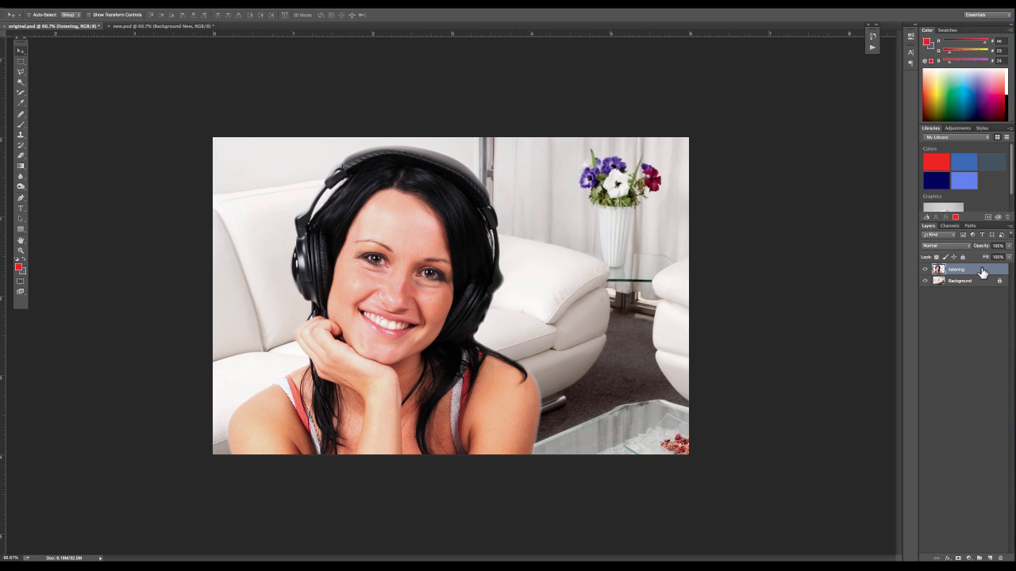
mouse_move(959, 273)
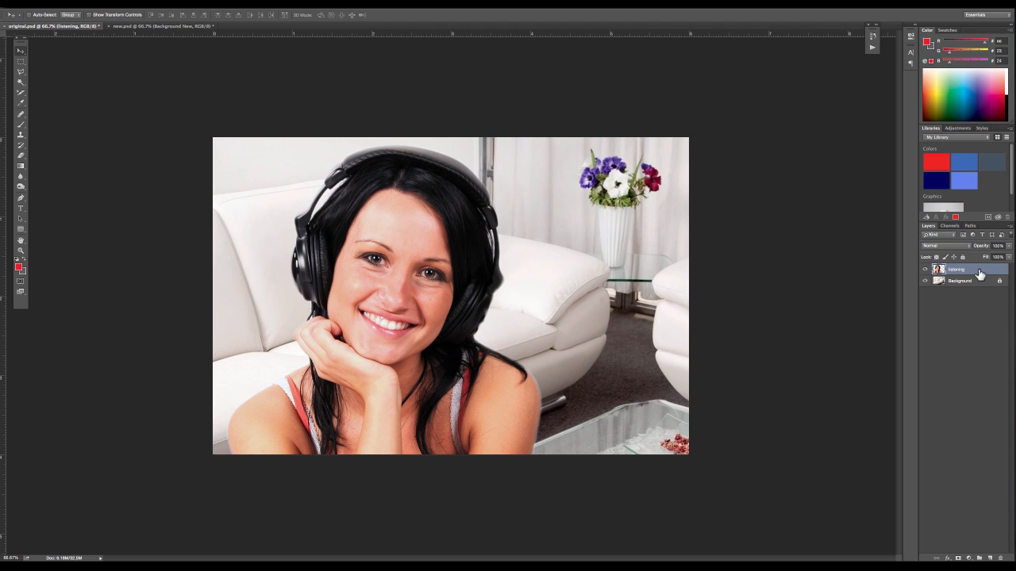
mouse_move(988, 273)
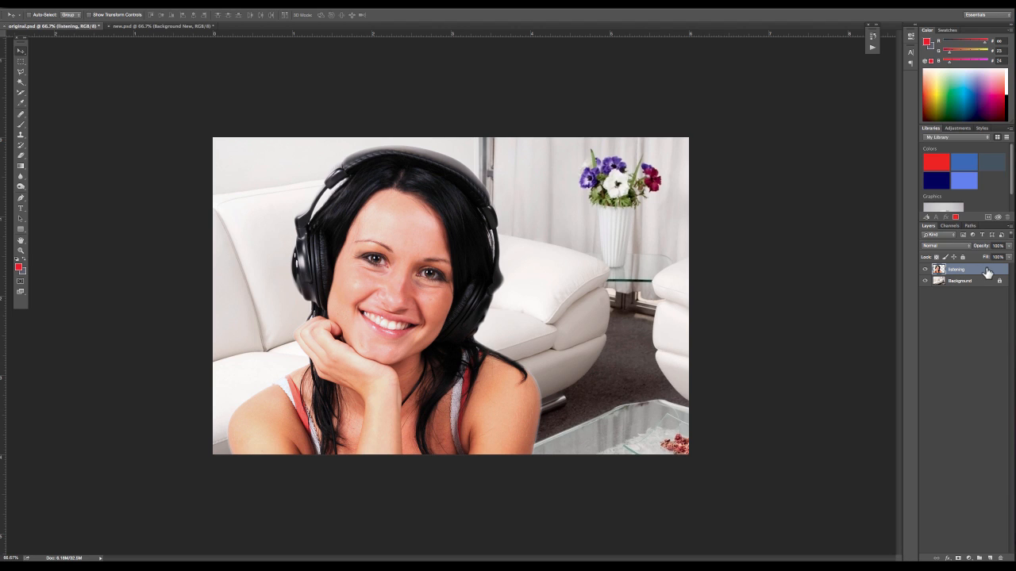
mouse_move(984, 273)
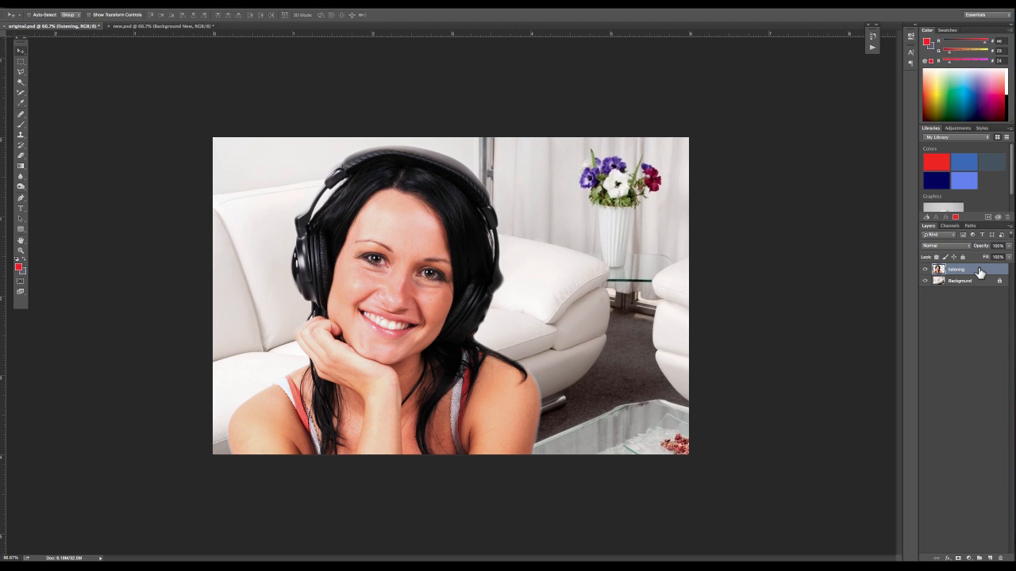
- Choose Duplicate Layer for the listening layer from the Layers panel menu
right_click(955, 270)
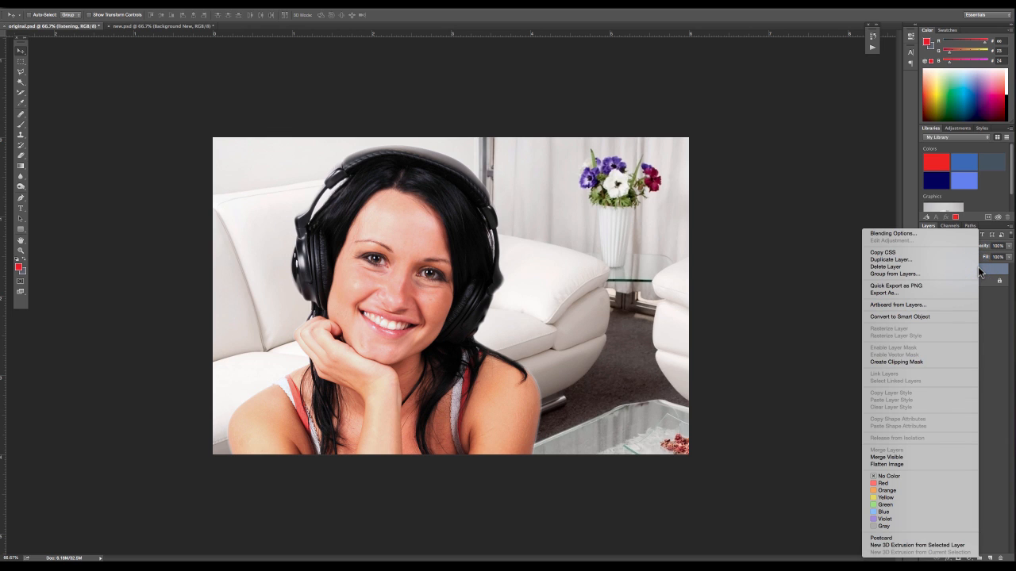
mouse_move(984, 273)
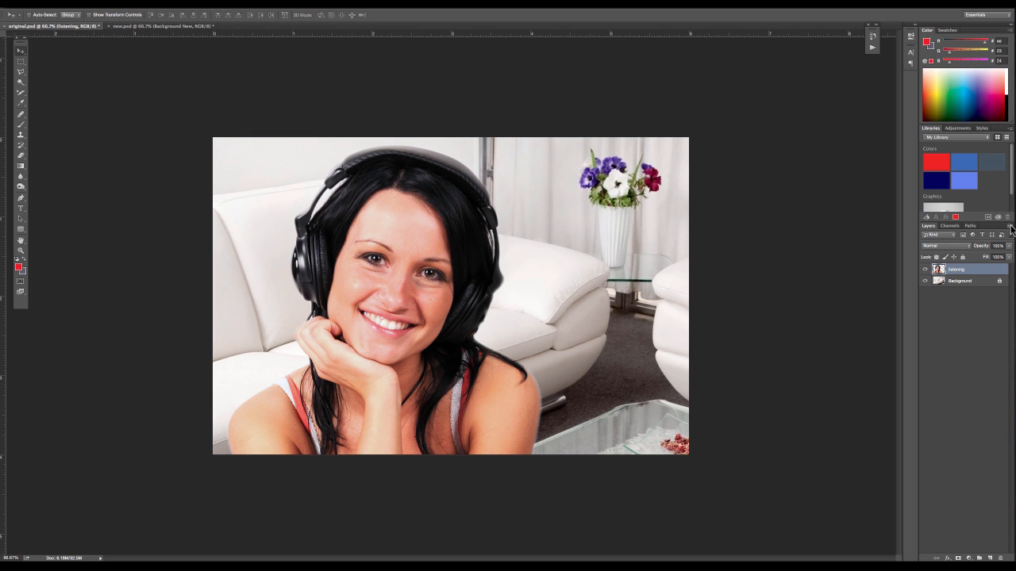
left_click(1010, 225)
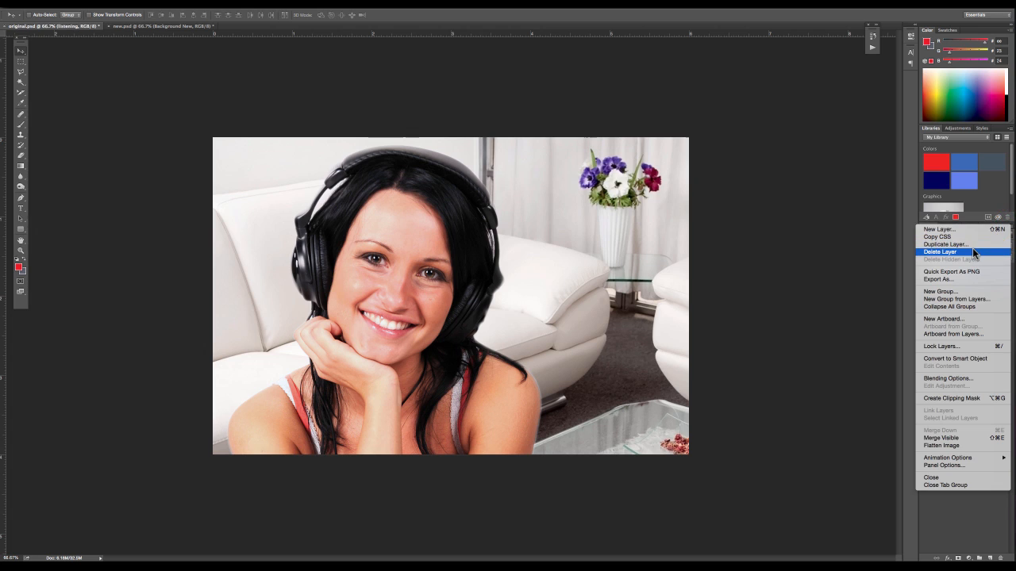
mouse_move(952, 244)
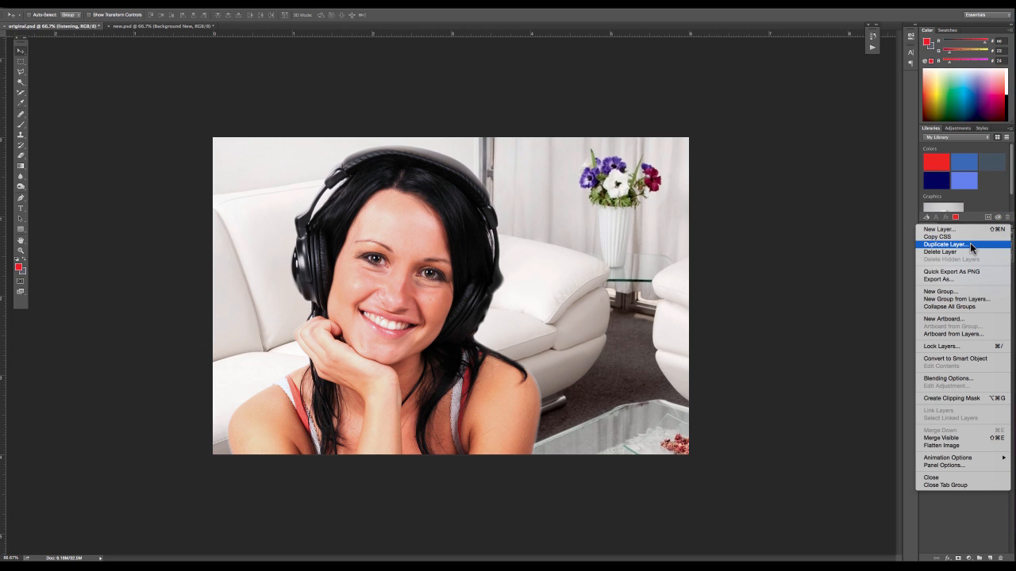
left_click(945, 244)
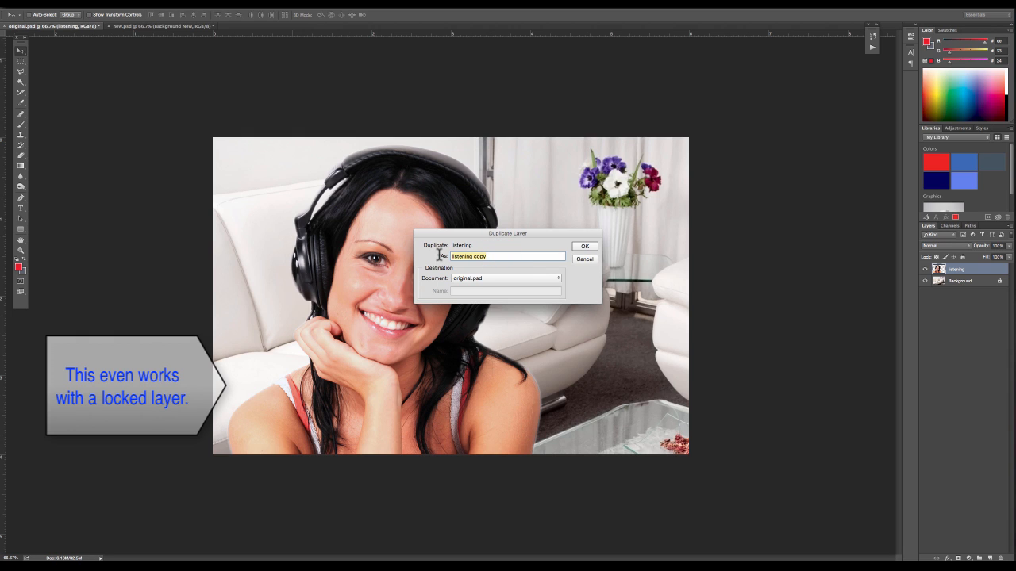
mouse_move(435, 265)
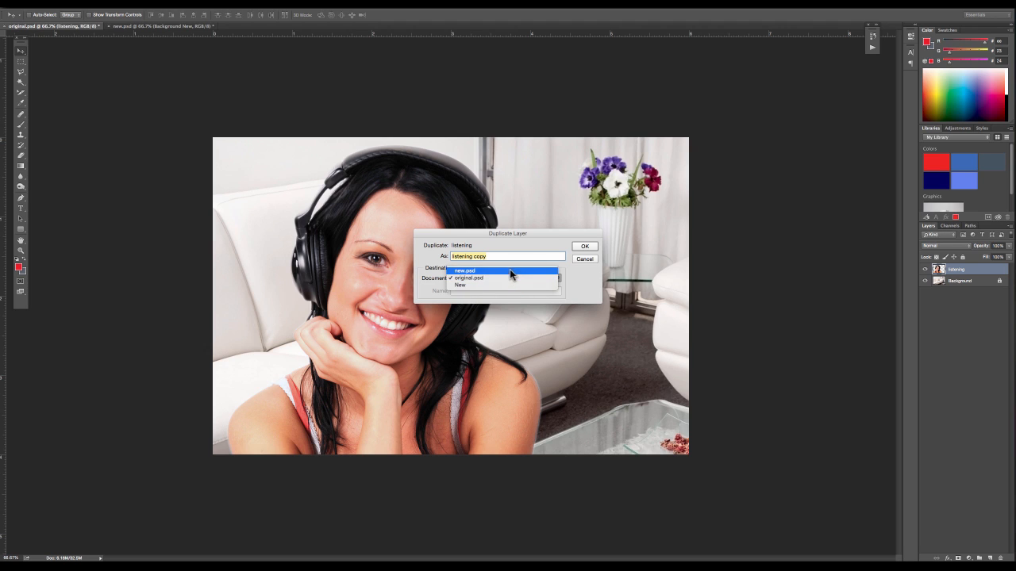
mouse_move(511, 285)
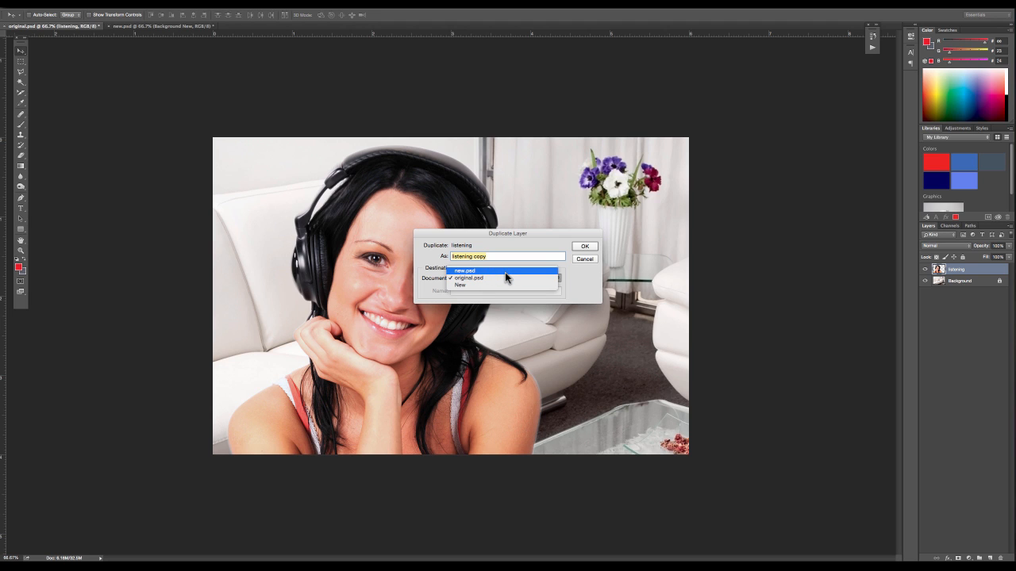
- Duplicate the layer into new.psd as destination, named 'listening', and confirm
left_click(464, 270)
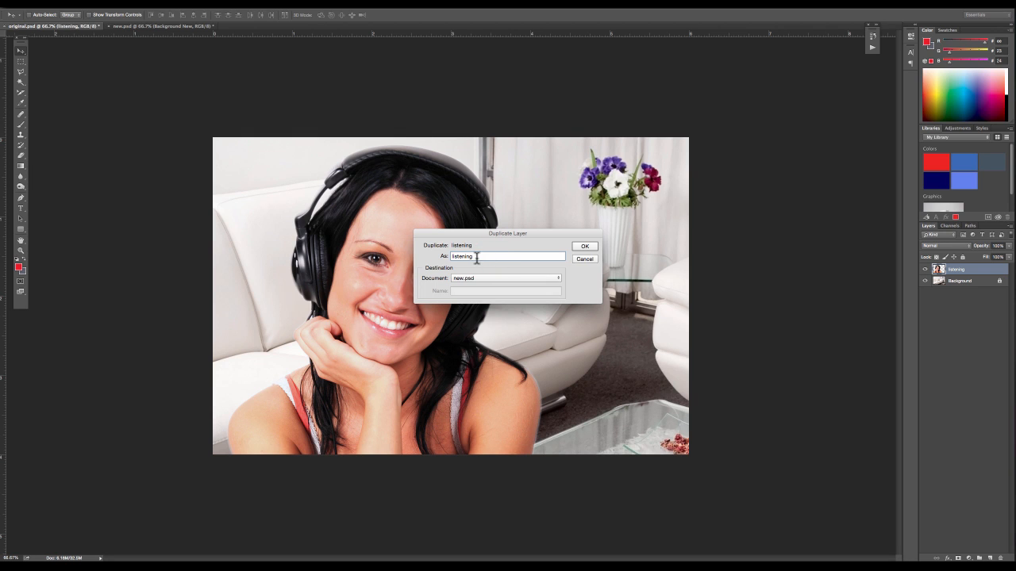
left_click(584, 246)
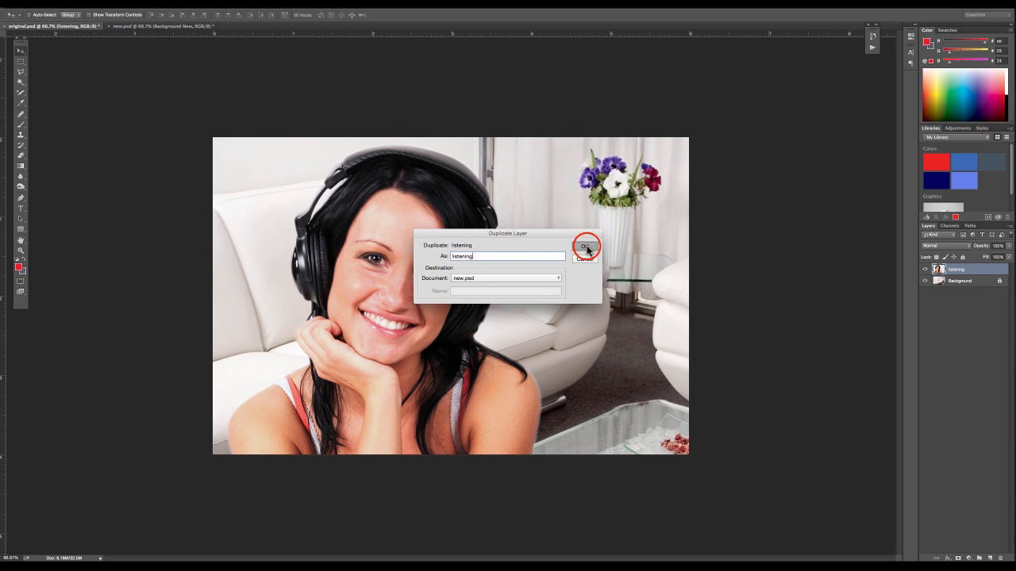
left_click(586, 245)
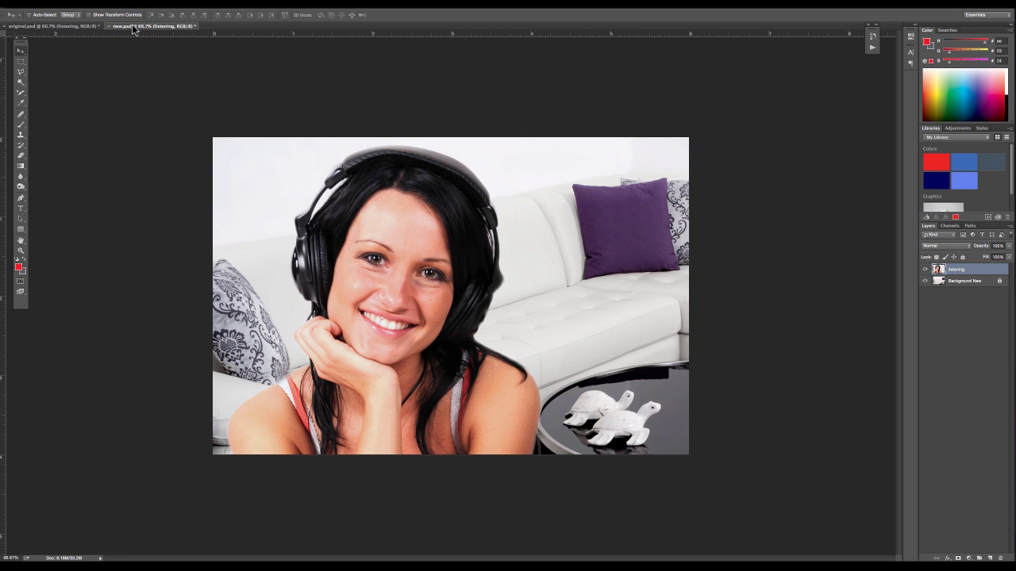
mouse_move(886, 293)
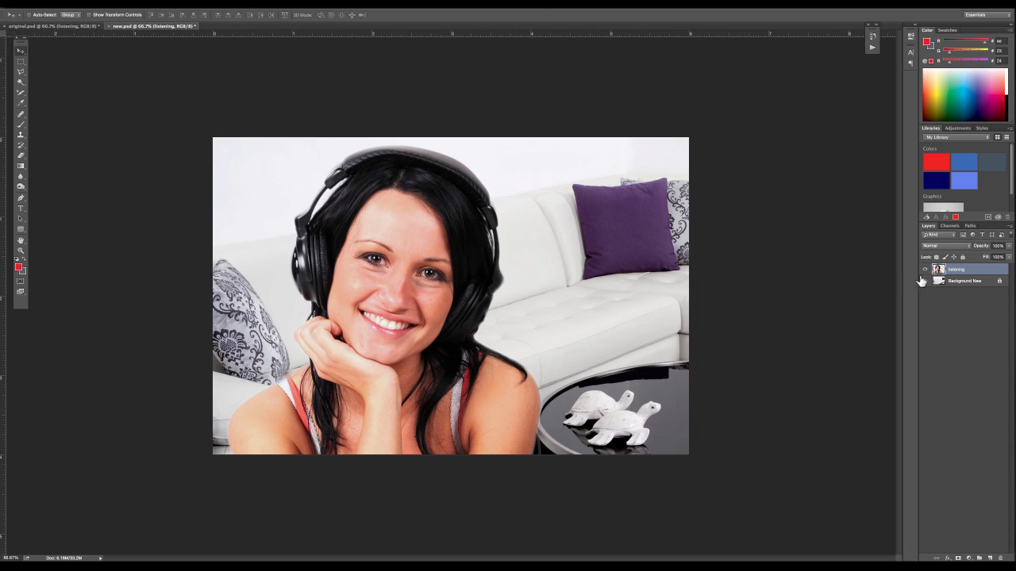
- Hide and show the listening layer in new.psd to check it over the sofa scene
left_click(924, 269)
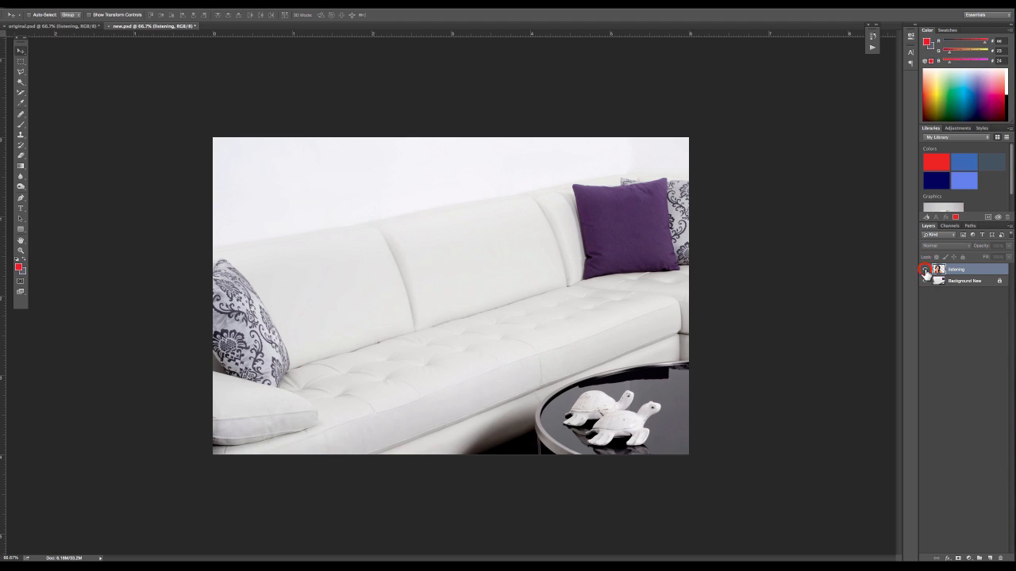
left_click(924, 269)
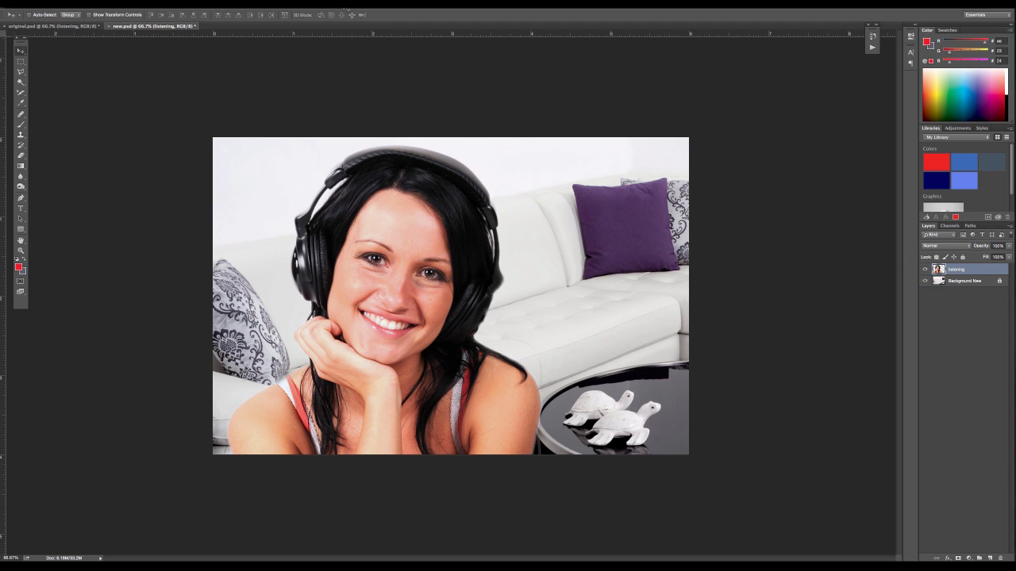